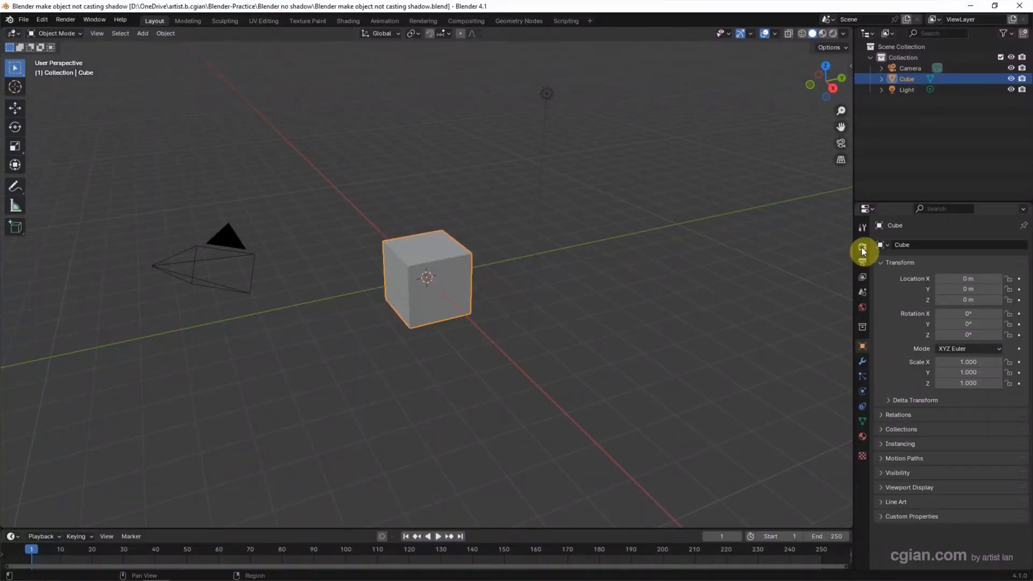
- Show the Render Properties and switch the viewport to Rendered shading
click(863, 247)
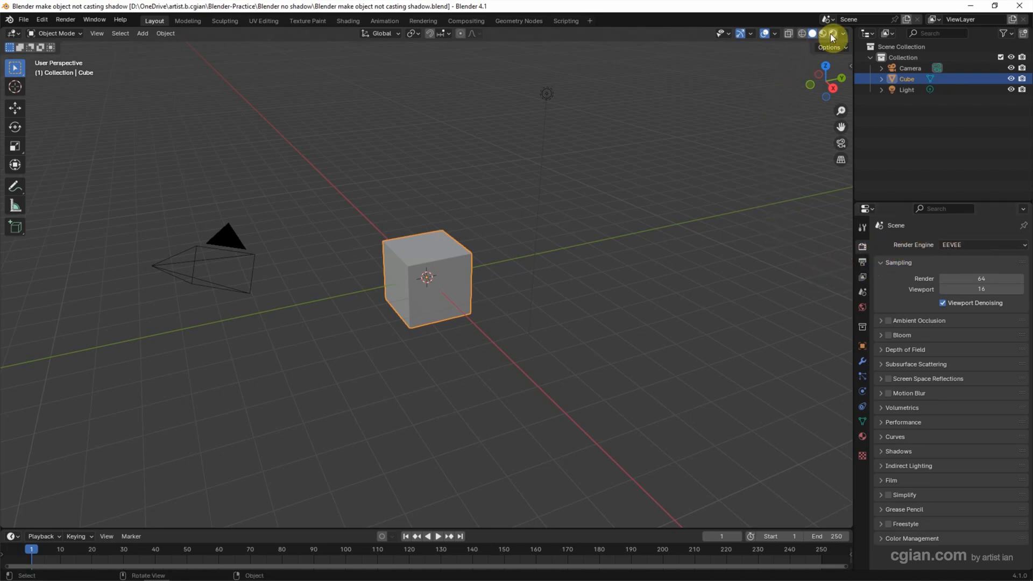
click(822, 32)
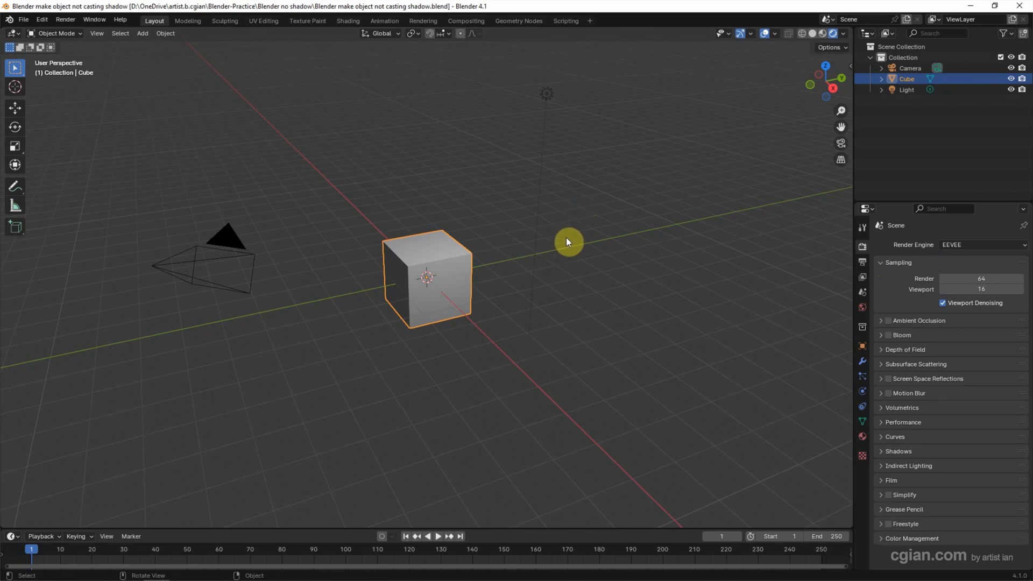
mouse_move(436, 342)
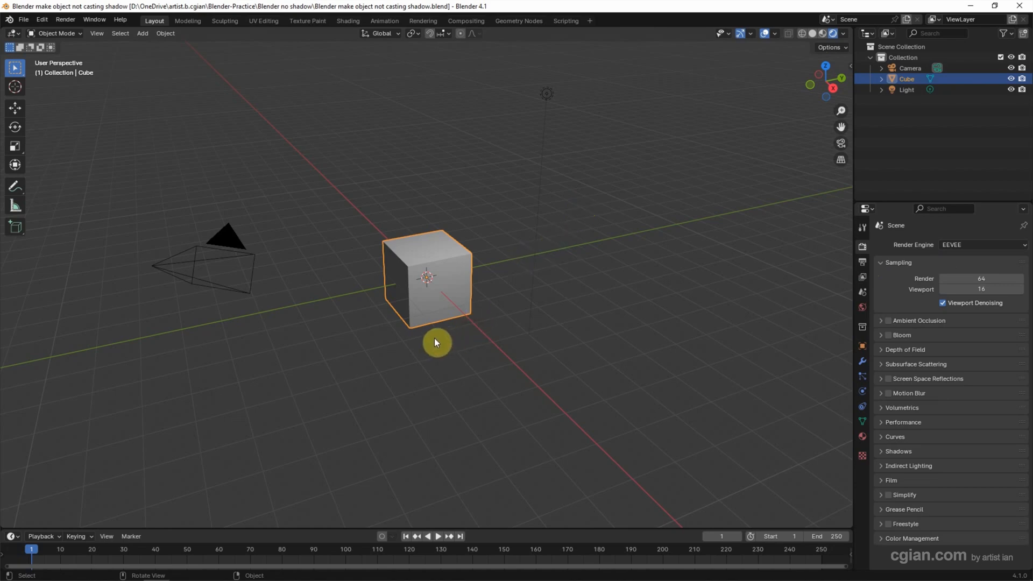
mouse_move(142, 39)
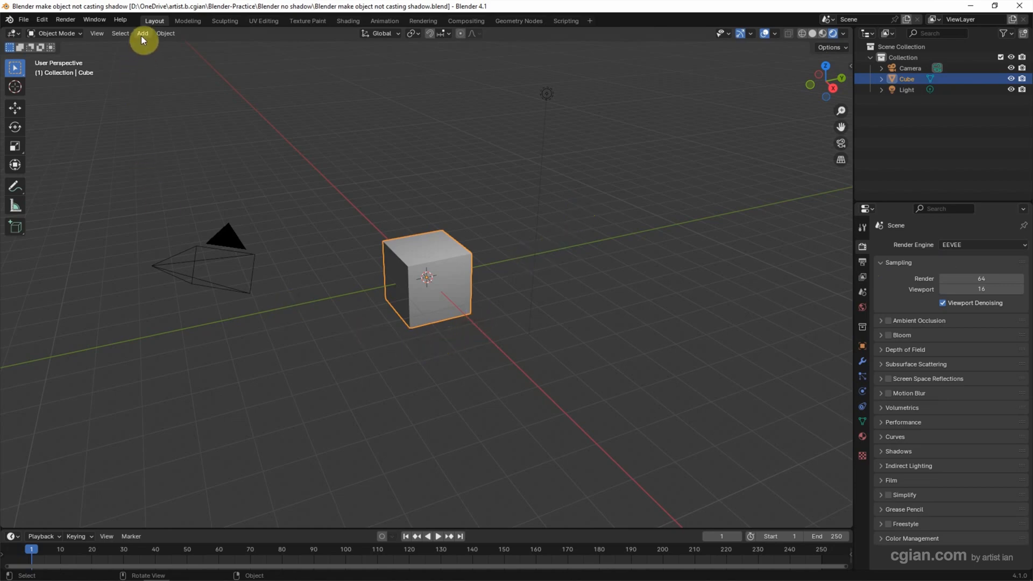
- Add a mesh plane to the scene as ground beneath the cube
click(142, 34)
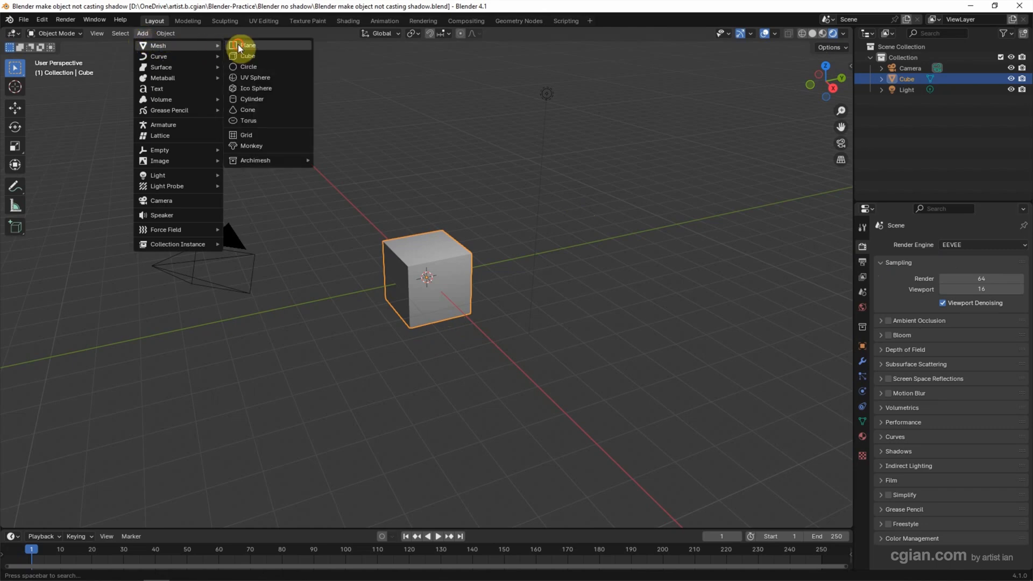
click(249, 45)
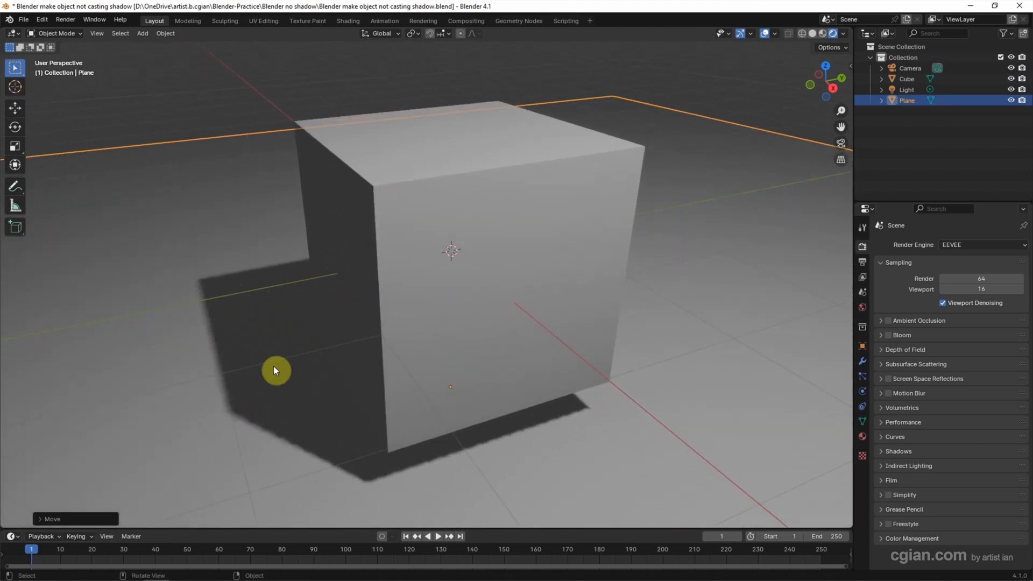
mouse_move(486, 404)
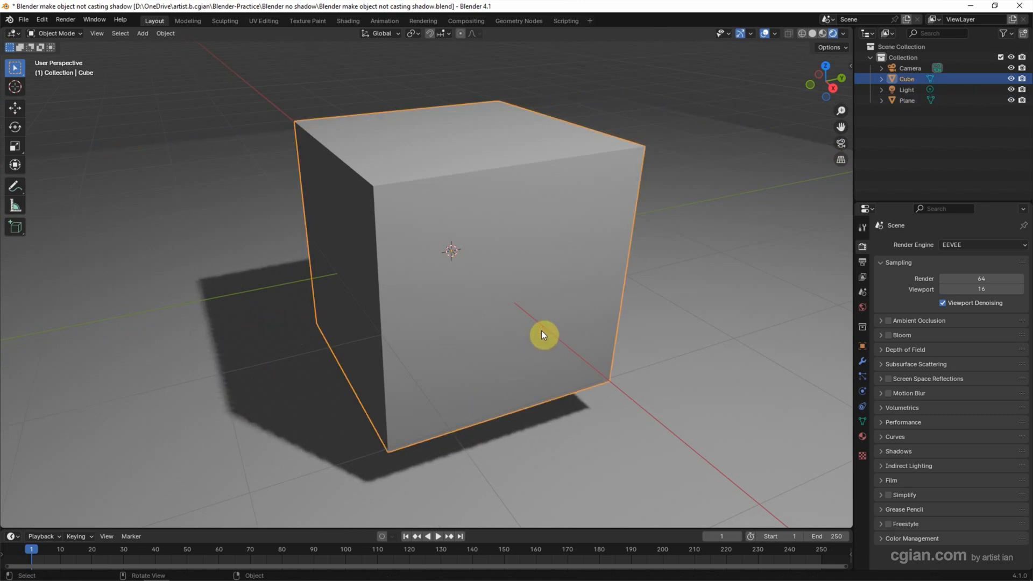
mouse_move(864, 441)
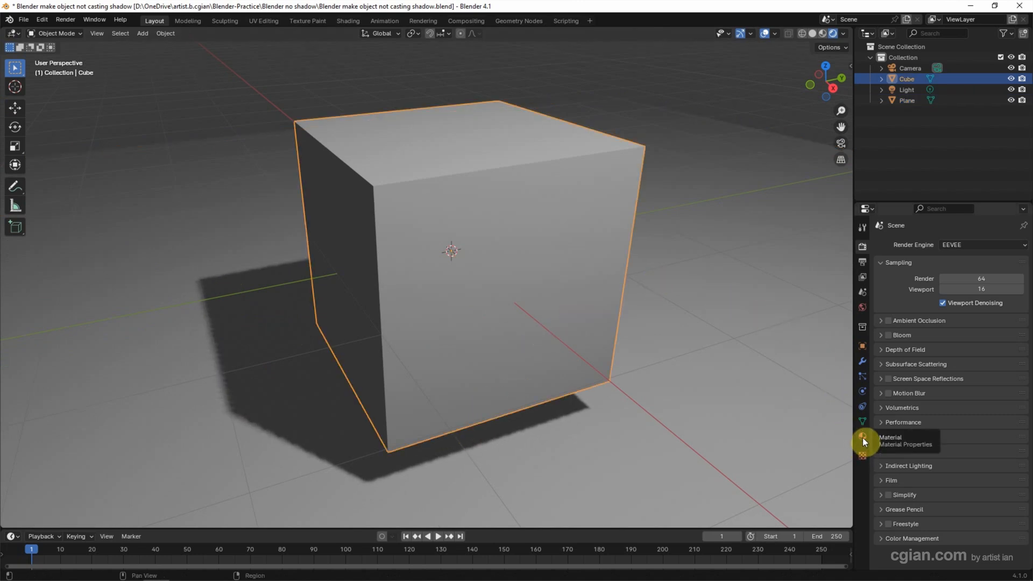
- Open the cube's material settings and bring up its Shadow Mode choices
click(863, 437)
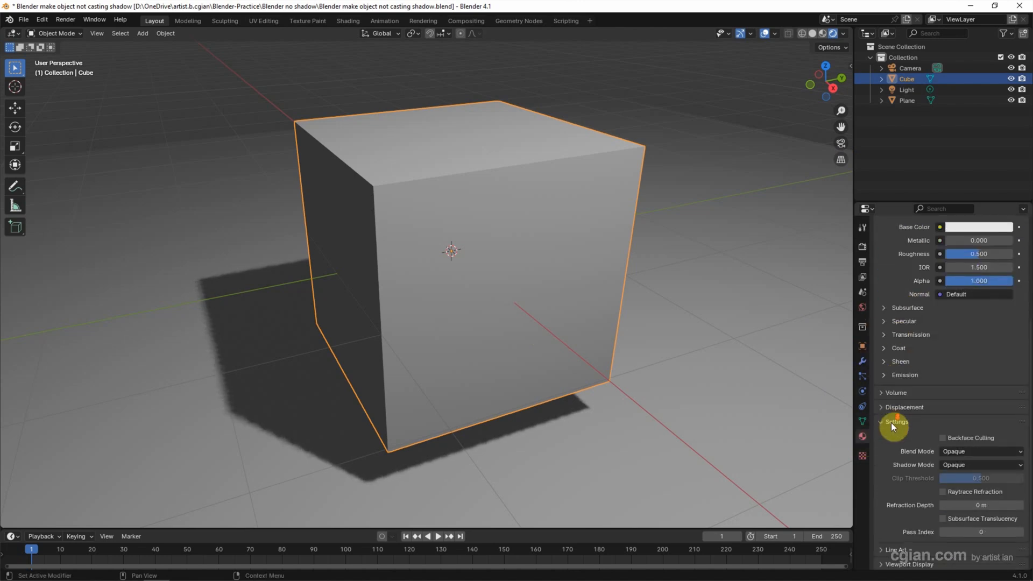
mouse_move(894, 469)
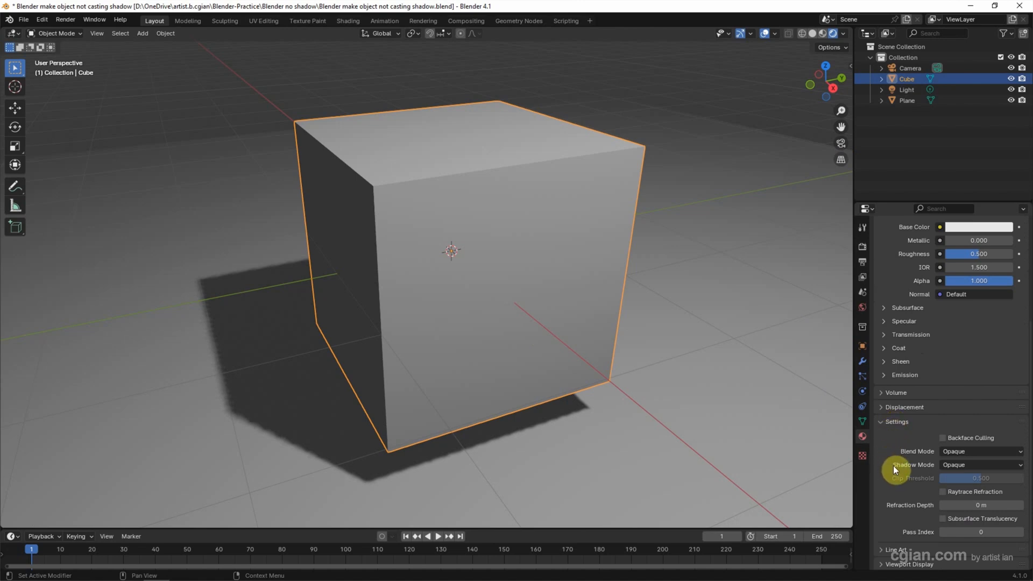
mouse_move(954, 465)
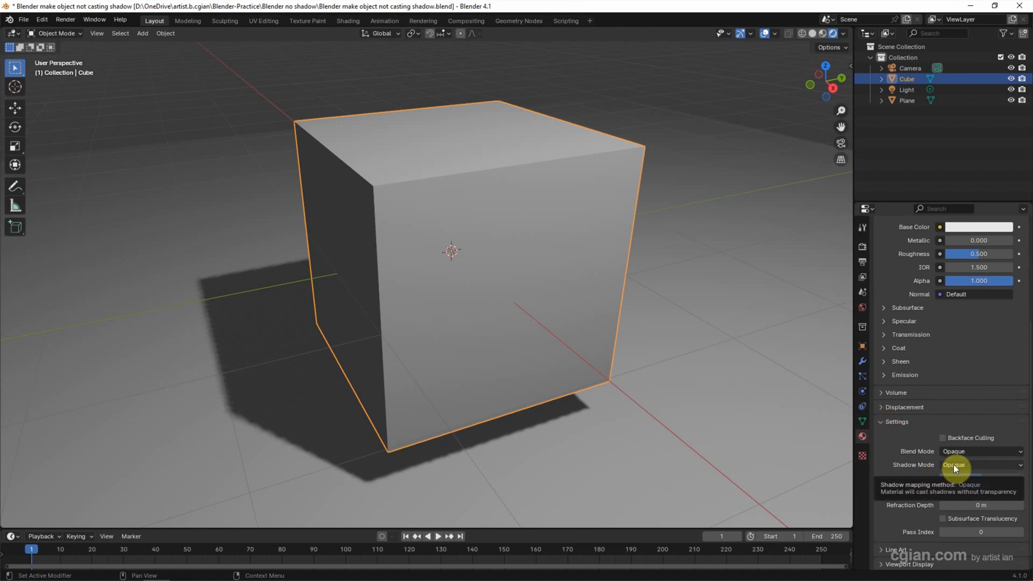
click(981, 465)
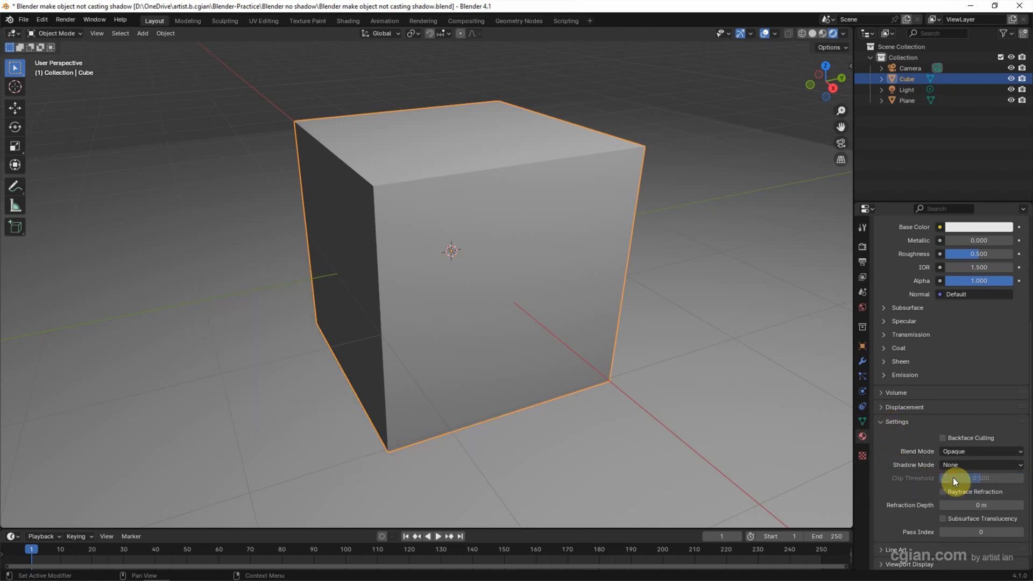
mouse_move(297, 331)
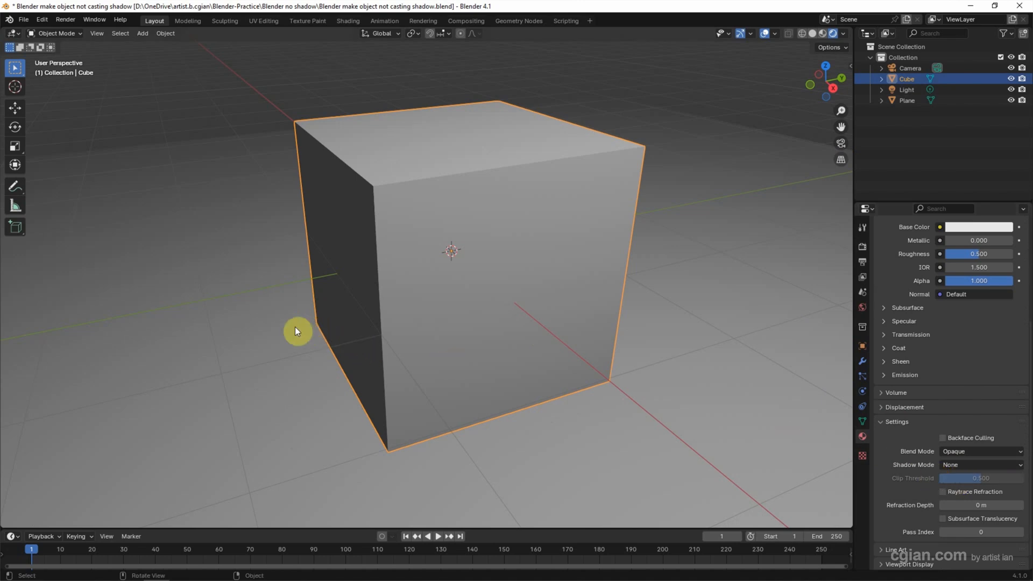
mouse_move(453, 376)
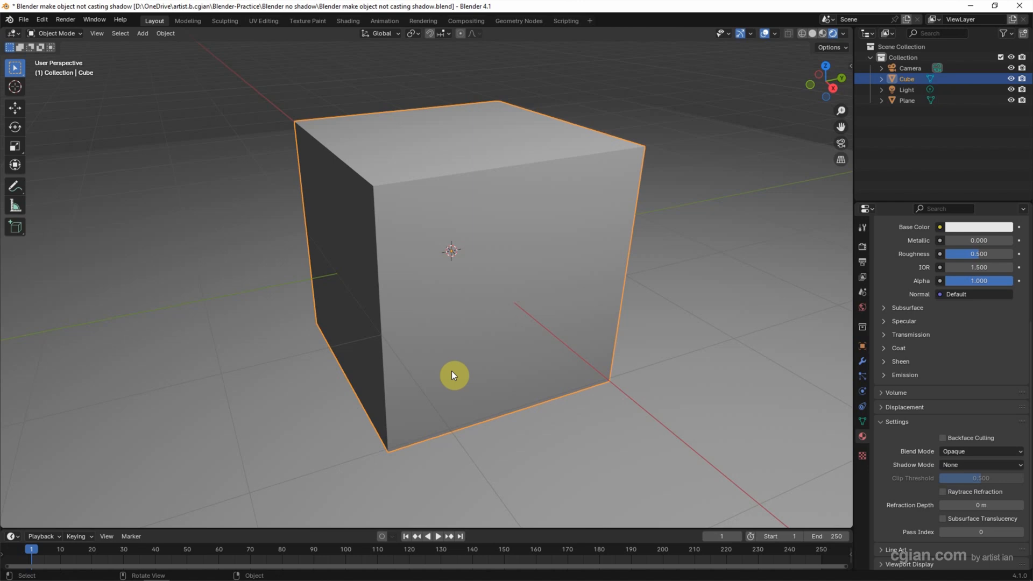
mouse_move(922, 479)
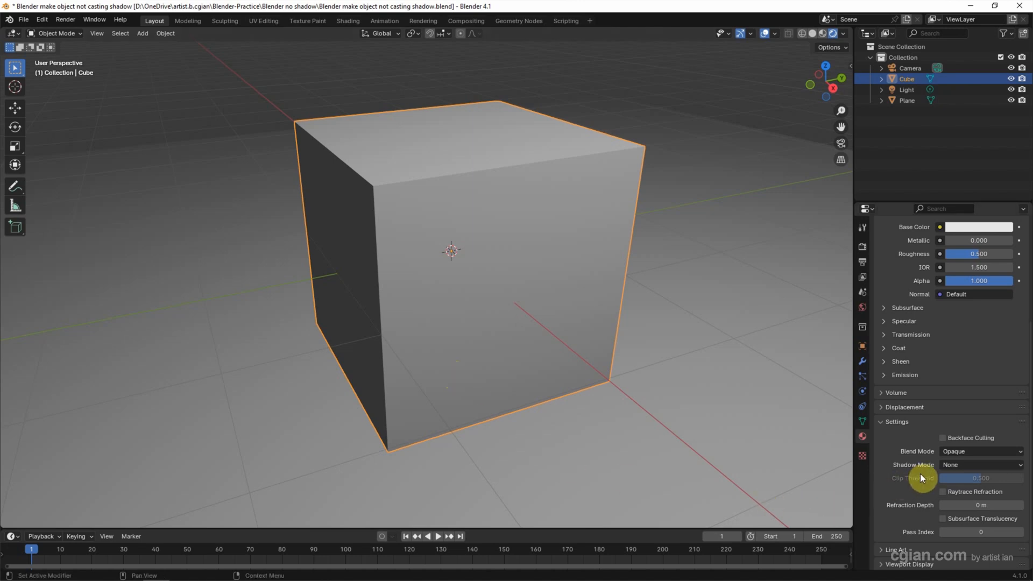
- Change the render engine from EEVEE to Cycles in Render Properties
click(980, 464)
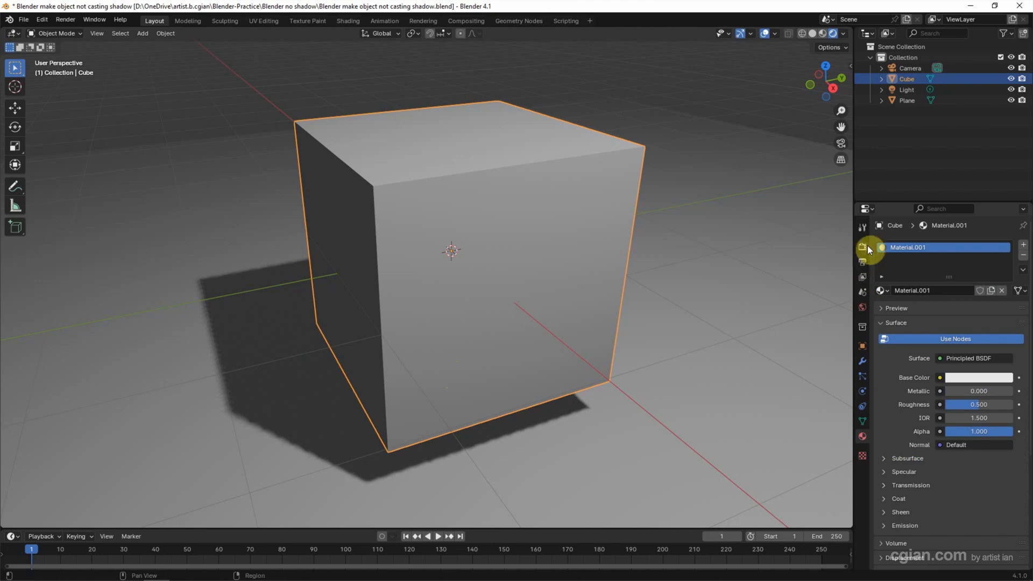
click(863, 246)
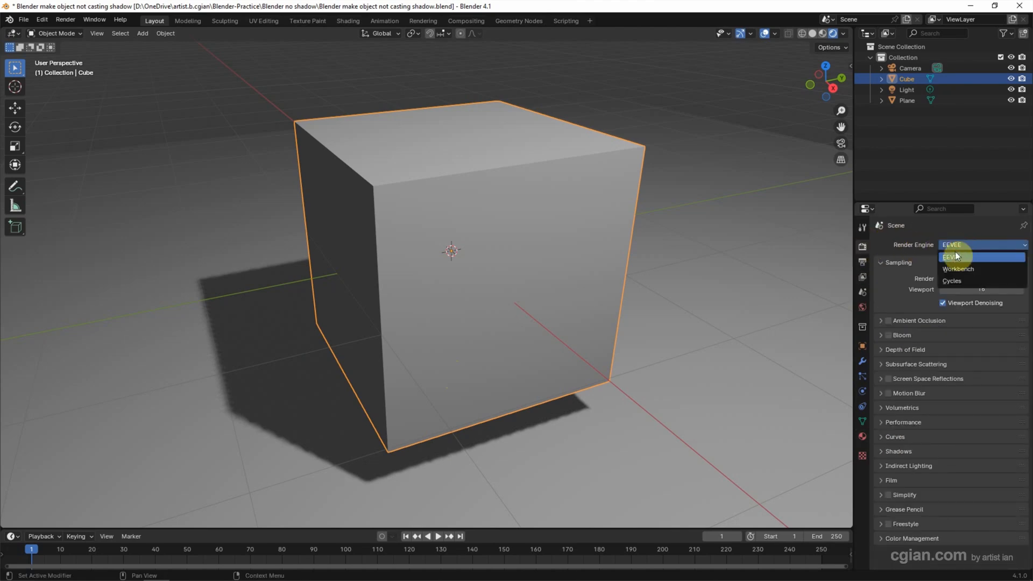
click(953, 279)
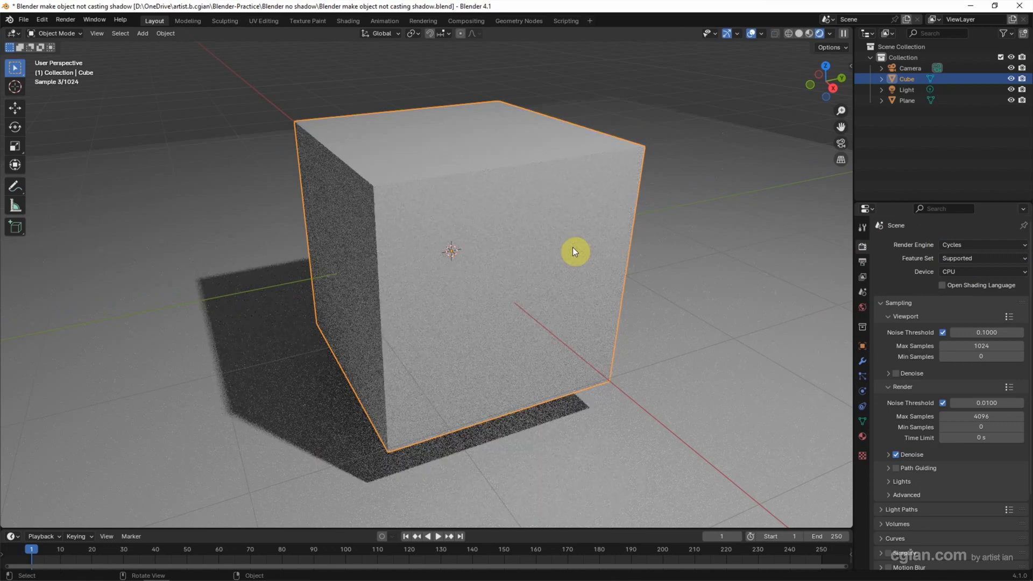
mouse_move(849, 332)
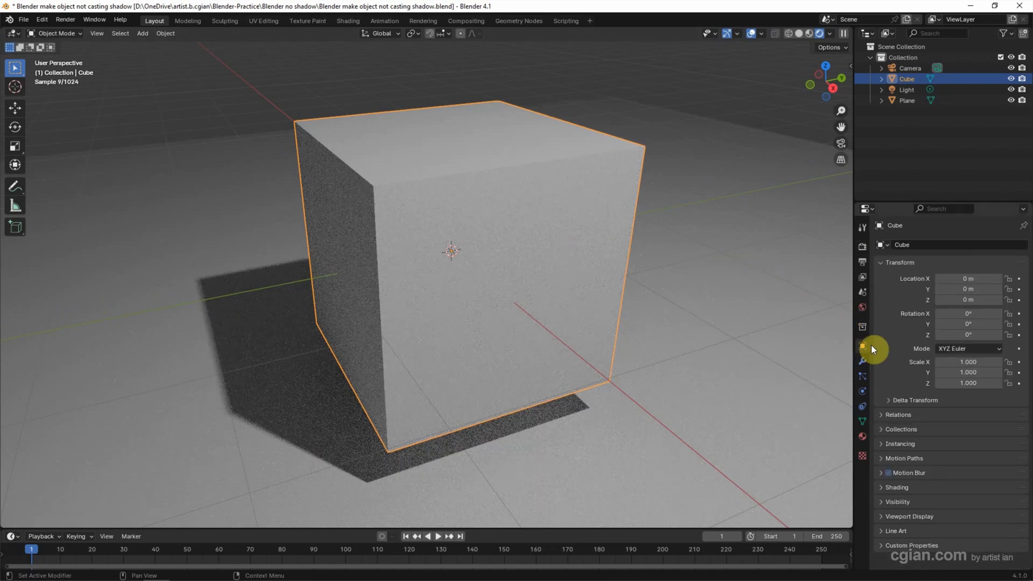
mouse_move(880, 504)
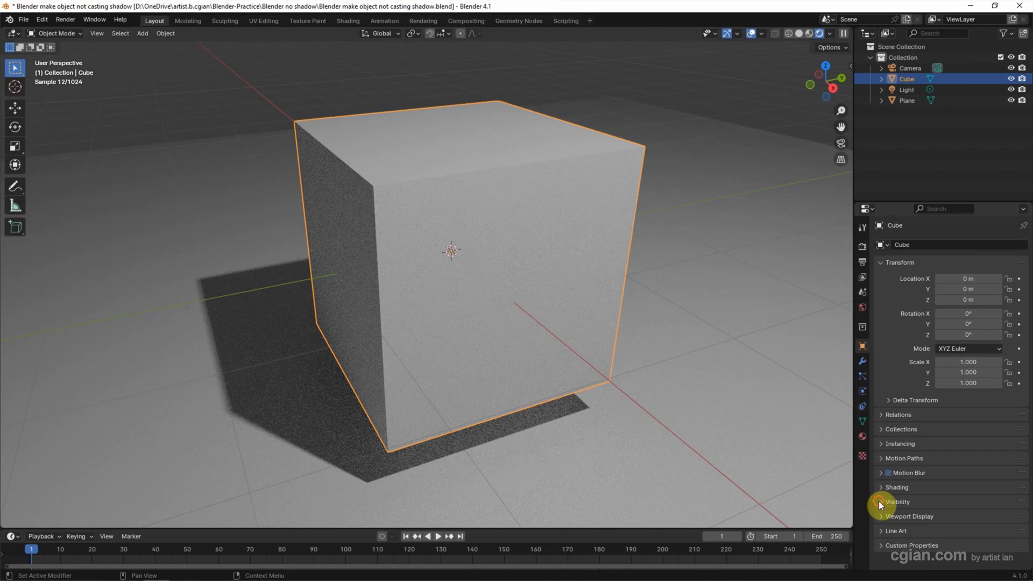
- Expand the cube's Visibility settings and uncheck Shadow under Ray Visibility
click(898, 502)
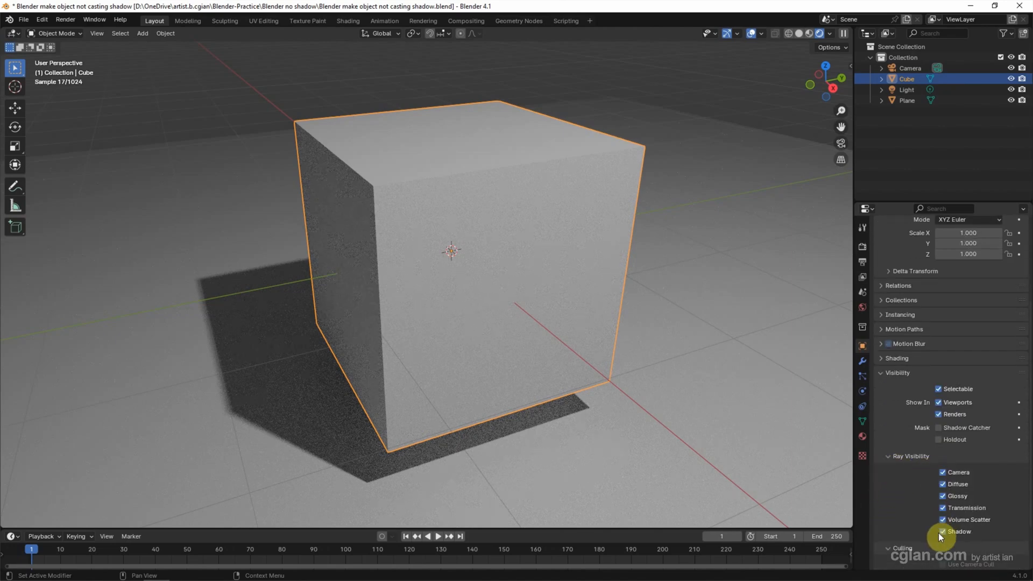
click(943, 532)
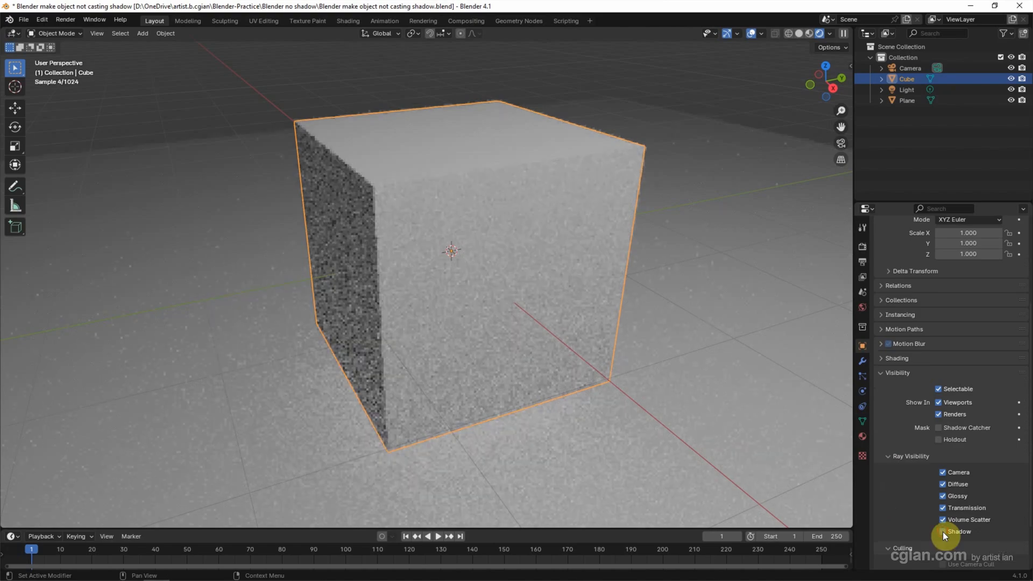
click(944, 531)
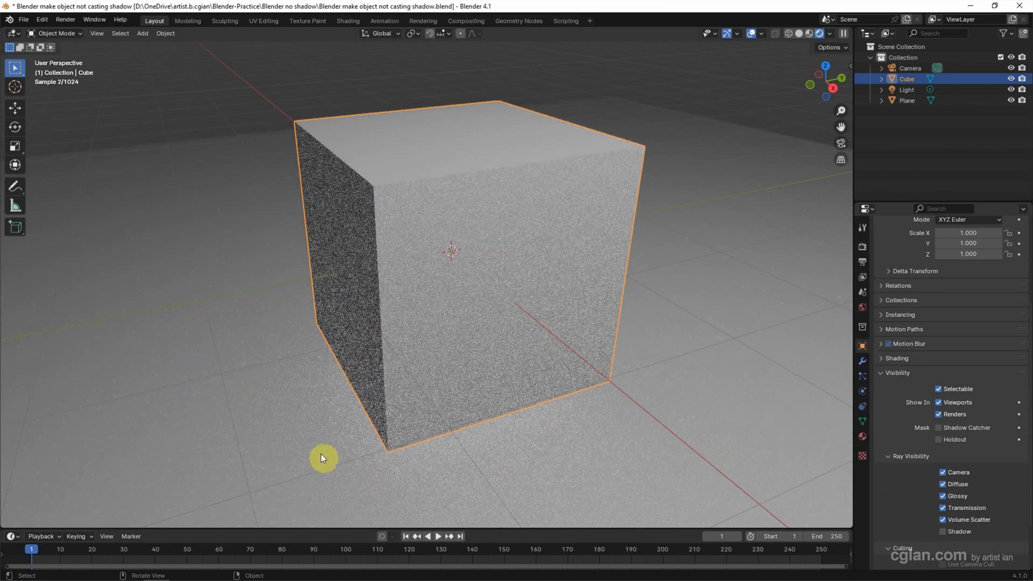